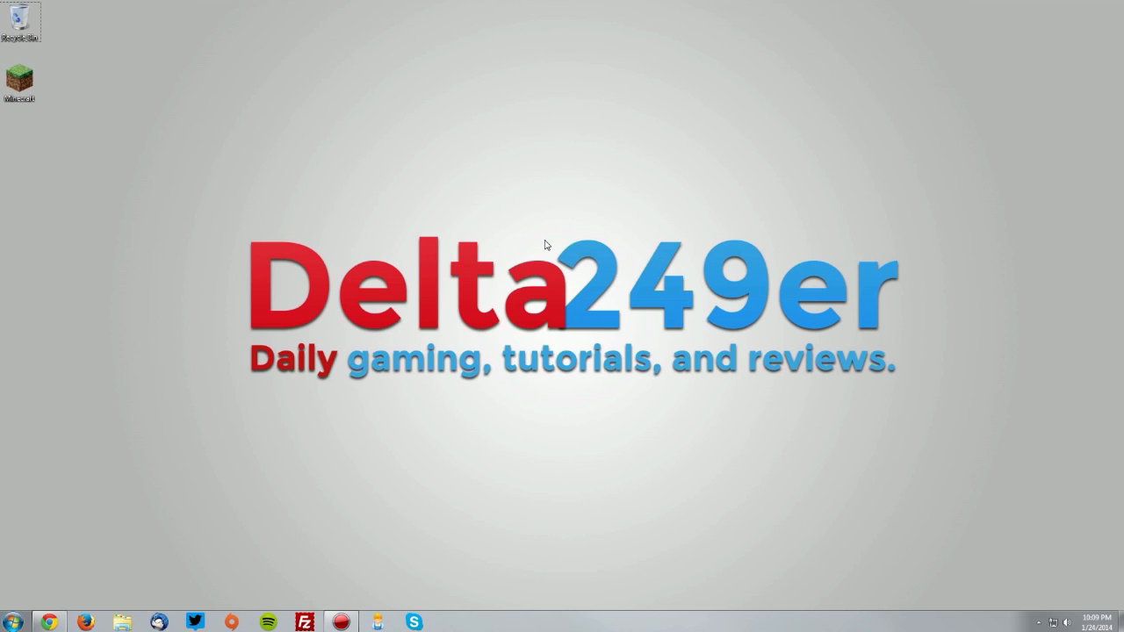
Launch the Minecraft Launcher from its desktop shortcut.
click(17, 79)
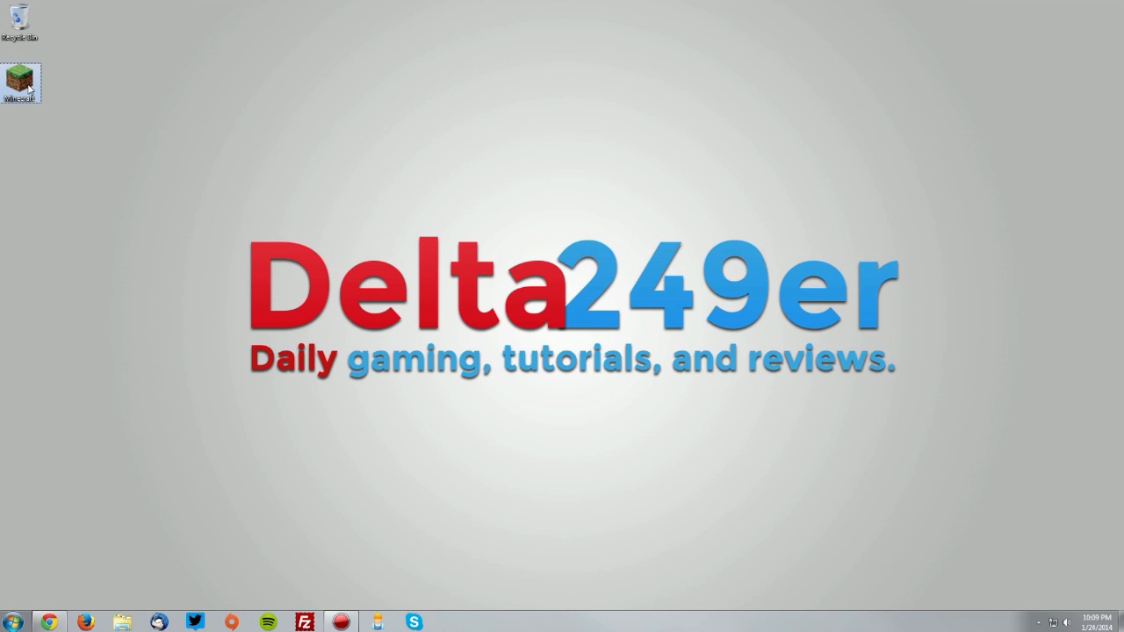
double_click(19, 81)
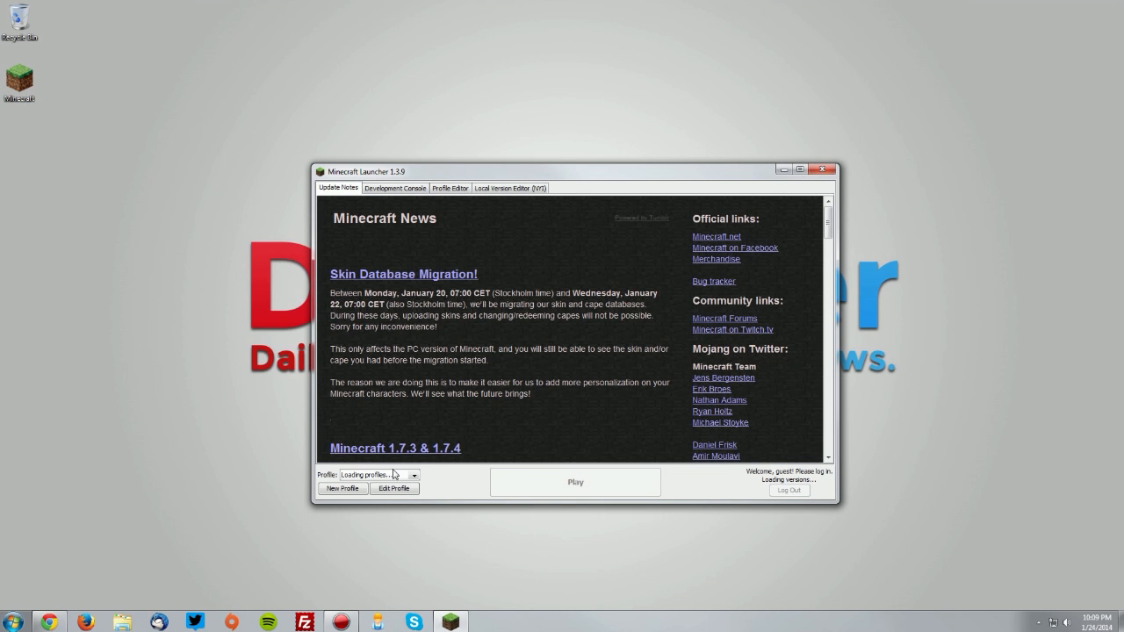
Set the profile to use the latest version, run Minecraft 1.7.4 once, then quit it.
click(394, 488)
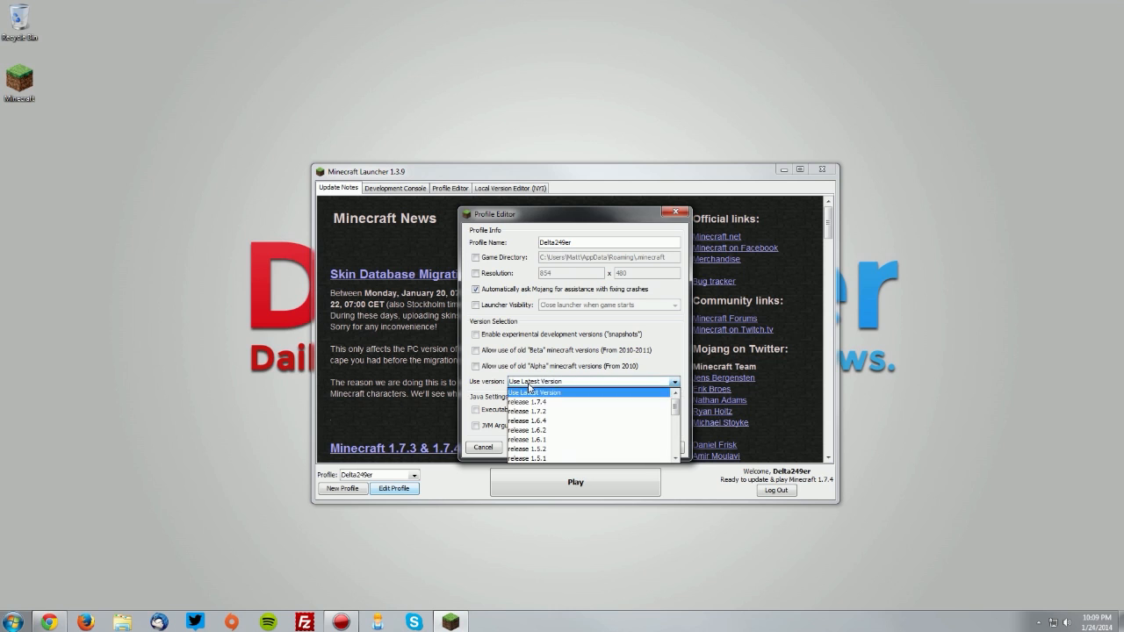
click(530, 401)
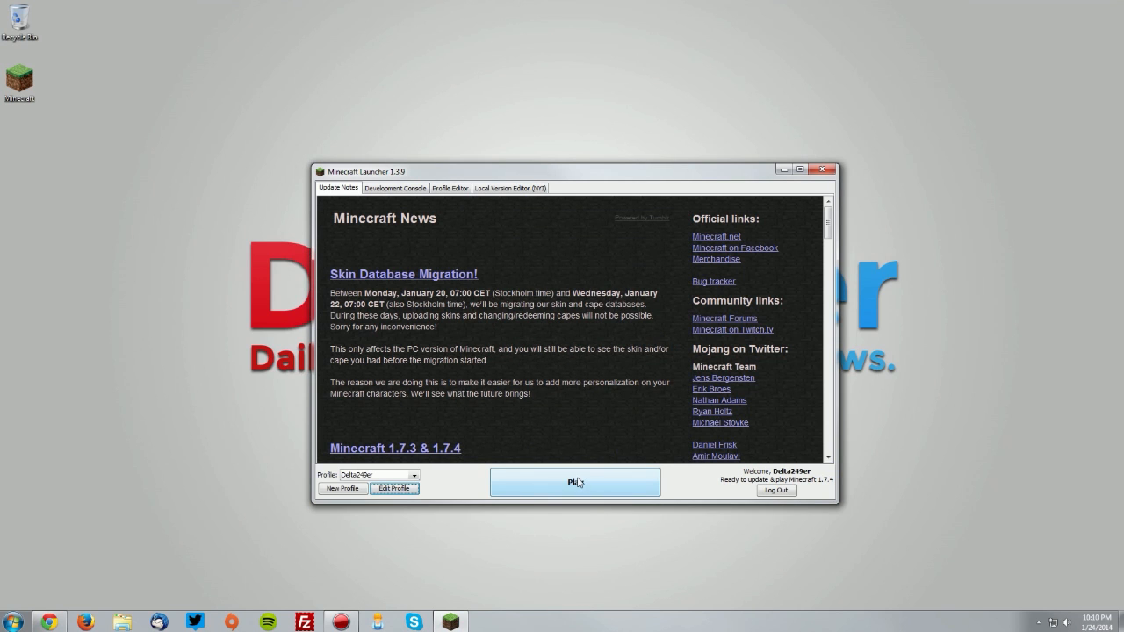
click(575, 481)
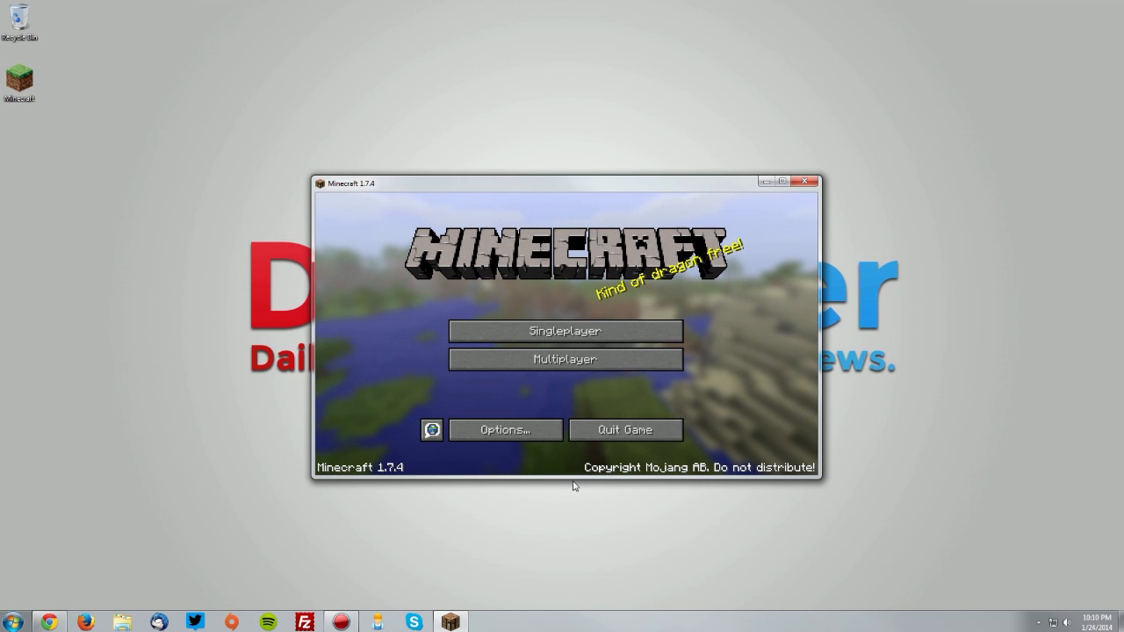
click(803, 181)
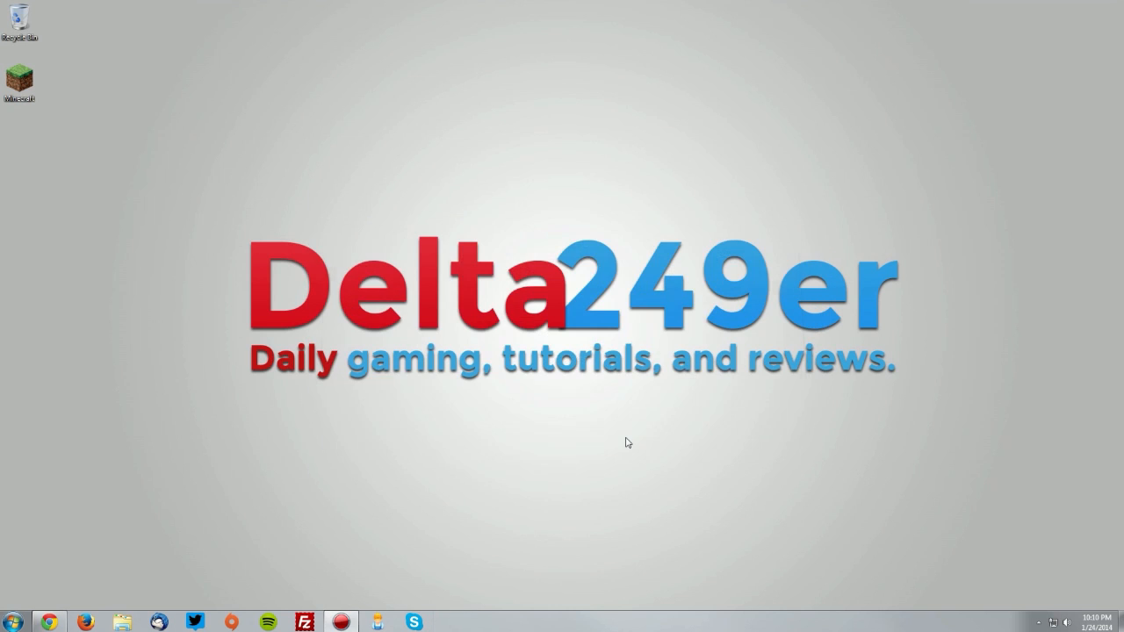
click(49, 622)
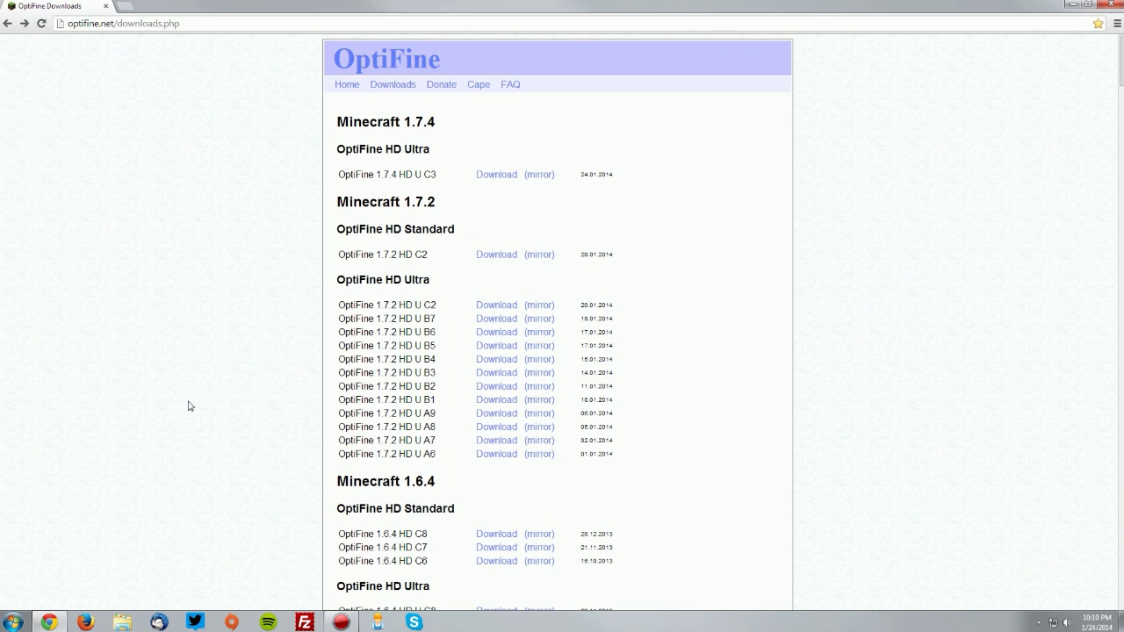
mouse_move(365, 166)
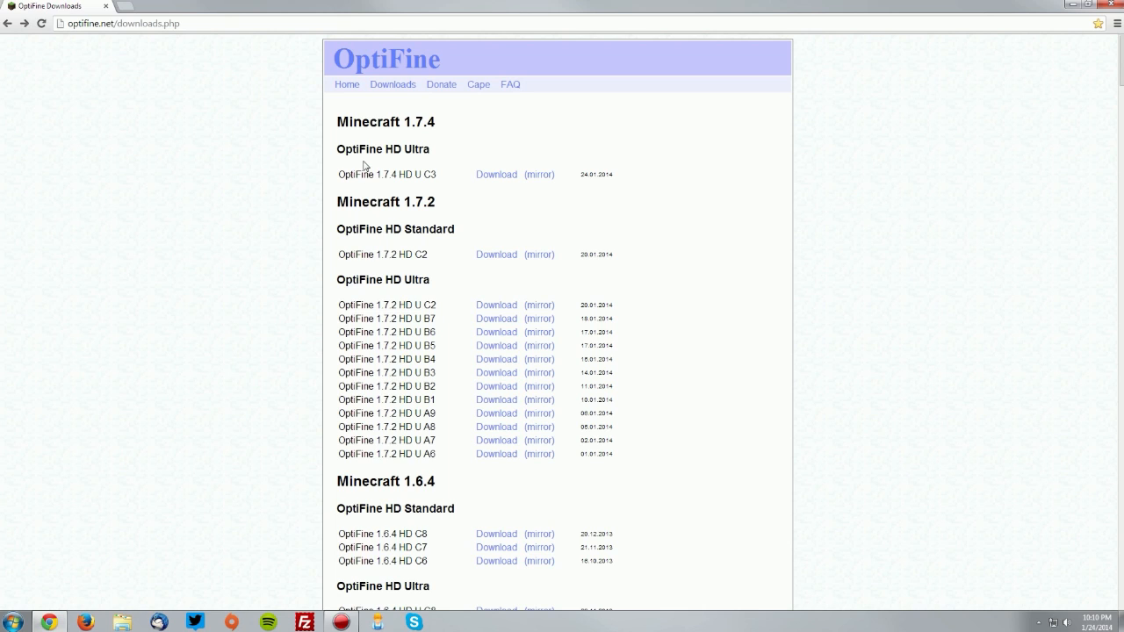
mouse_move(430, 173)
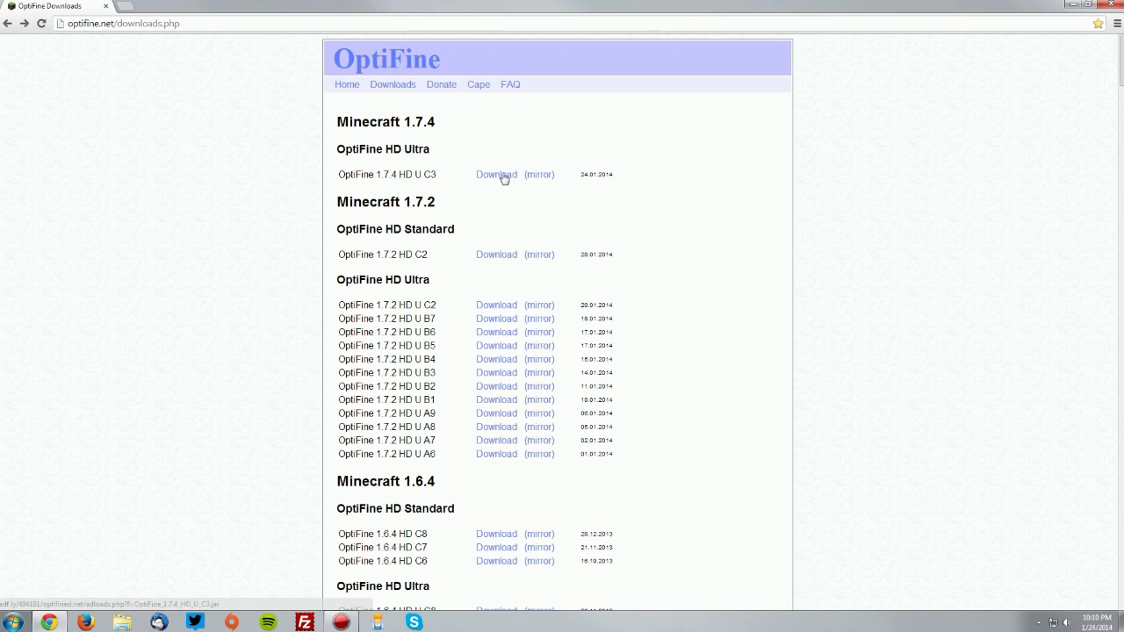
Request the OptiFine 1.7.4 HD U C3 download from the downloads list.
click(496, 174)
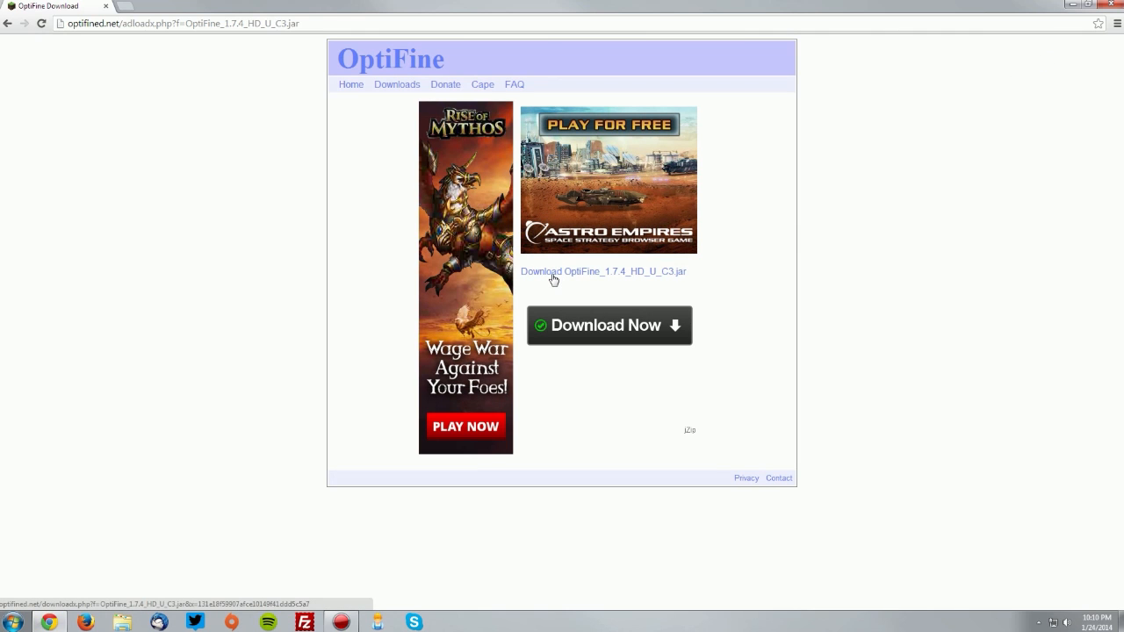
Download OptiFine_1.7.4_HD_U_C3.jar via the file link, avoiding the ad button.
click(603, 271)
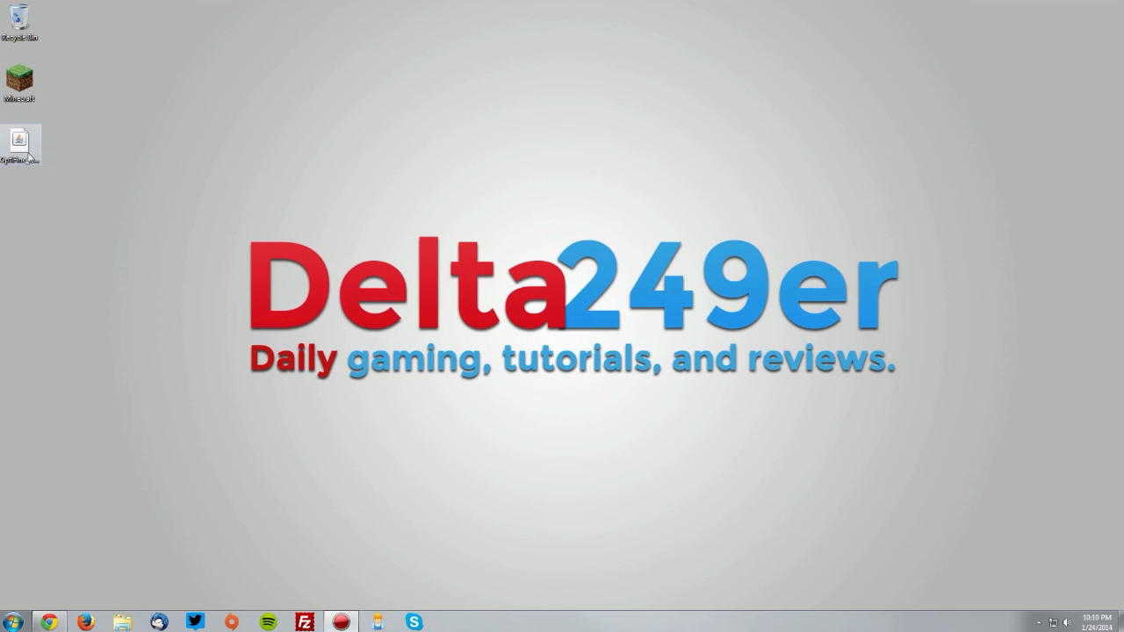
Install OptiFine HD Ultra C3 from the desktop jar and reopen the Minecraft Launcher.
double_click(18, 140)
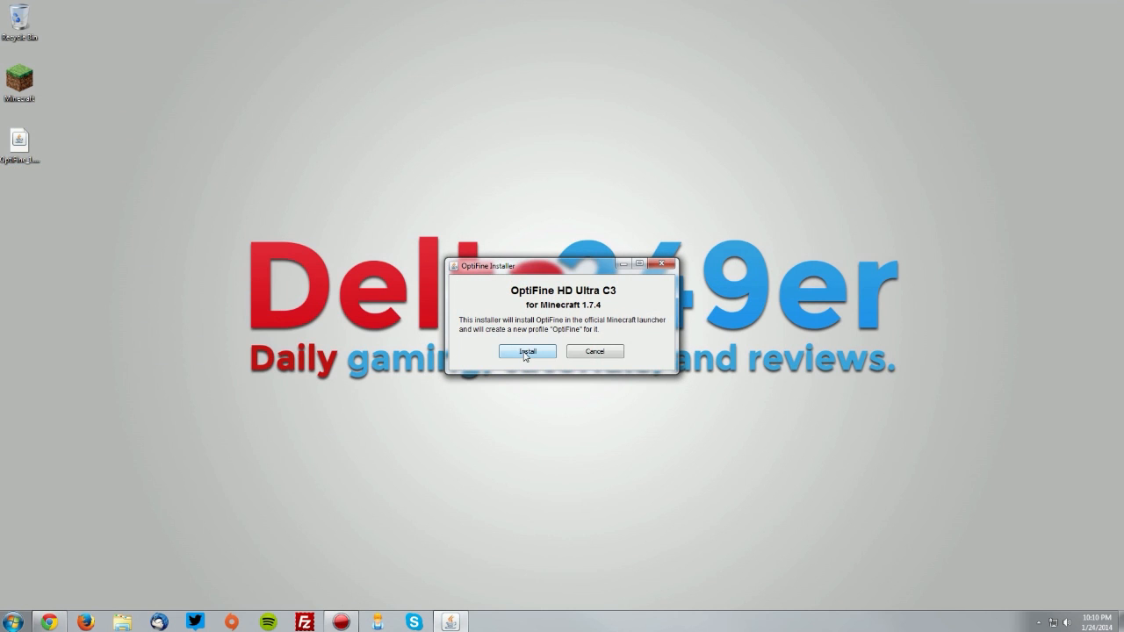
click(526, 351)
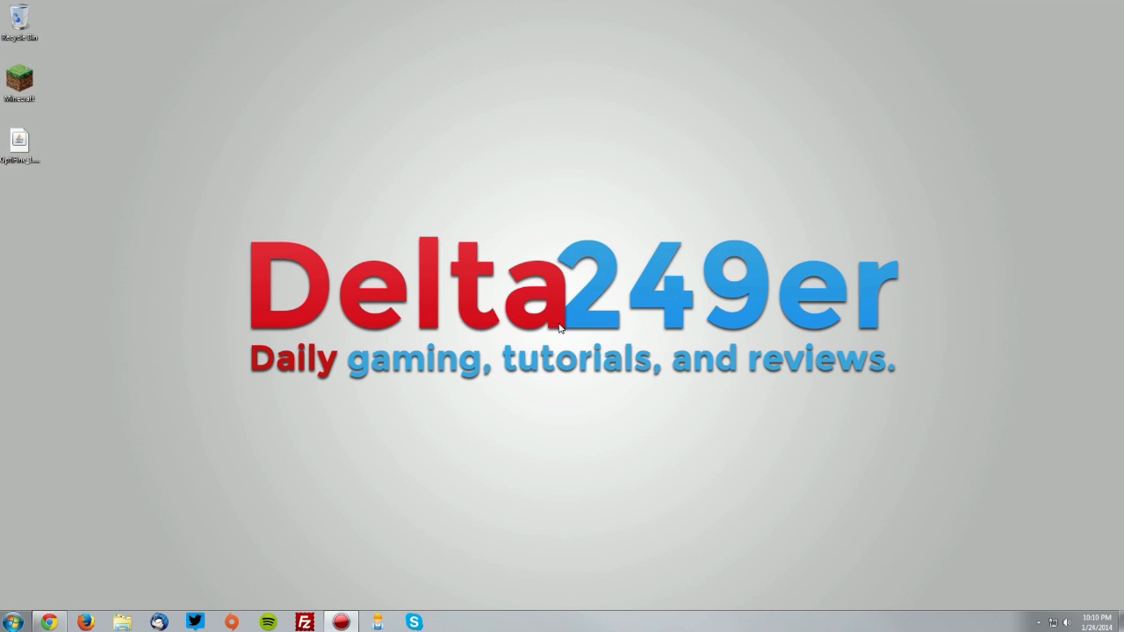
double_click(20, 79)
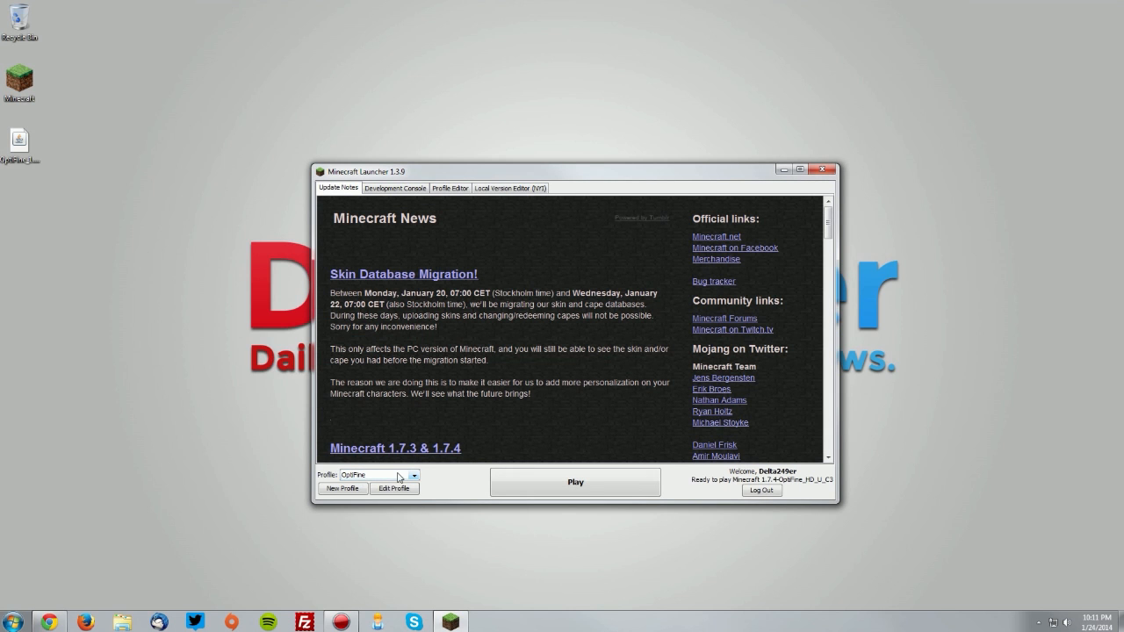
mouse_move(740, 486)
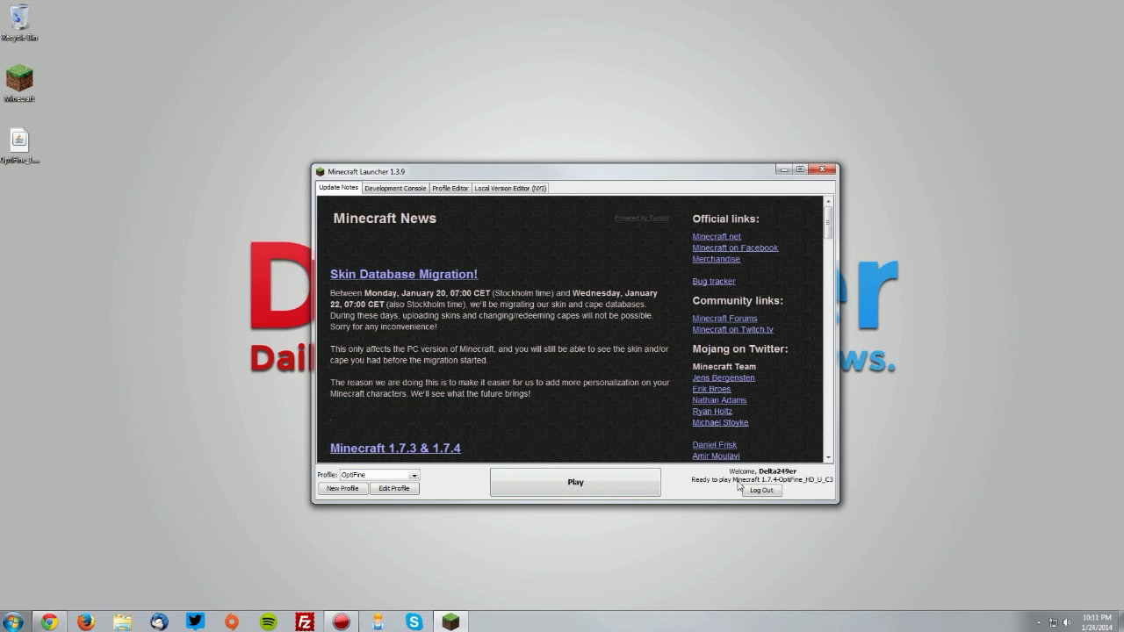
mouse_move(789, 487)
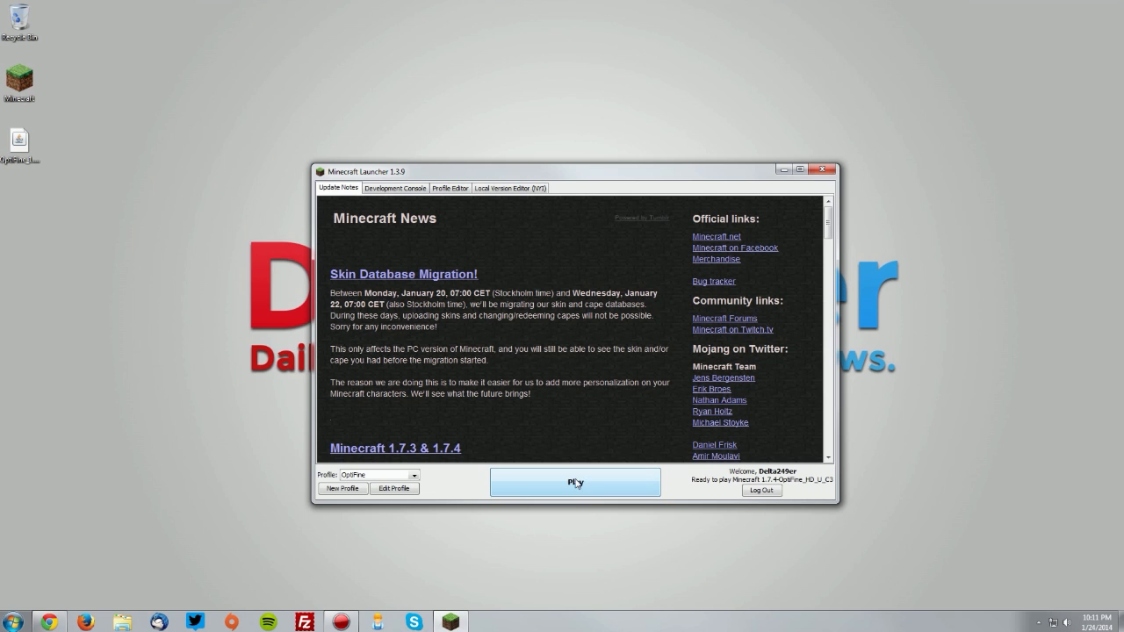
Play Minecraft with the OptiFine profile (1.7.4-OptiFine_HD_U_C3).
click(575, 482)
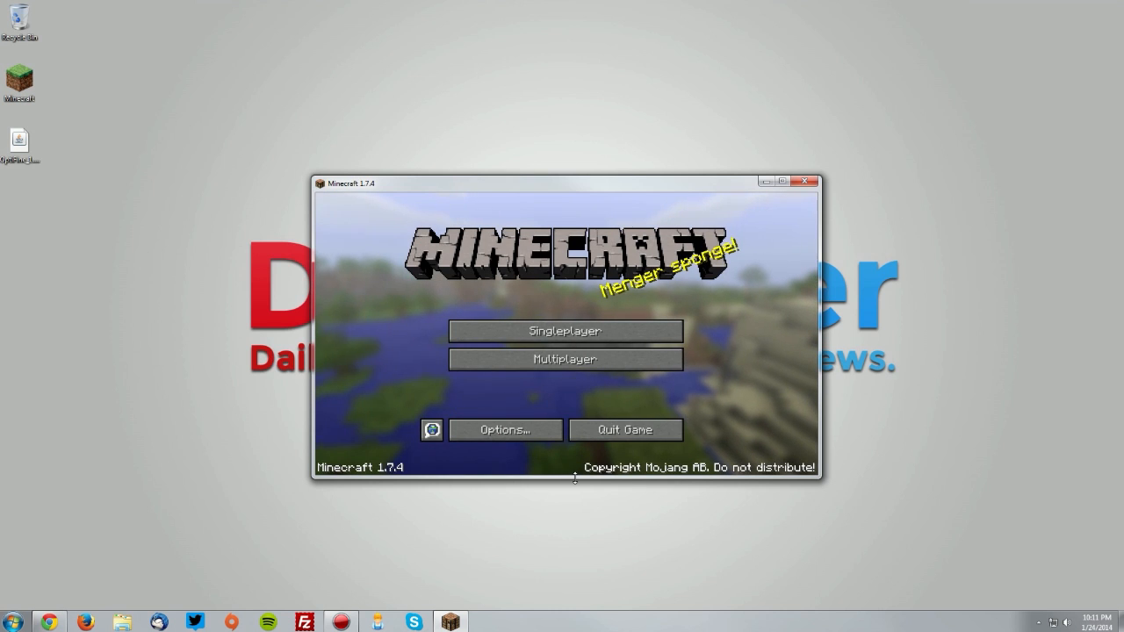
mouse_move(565, 331)
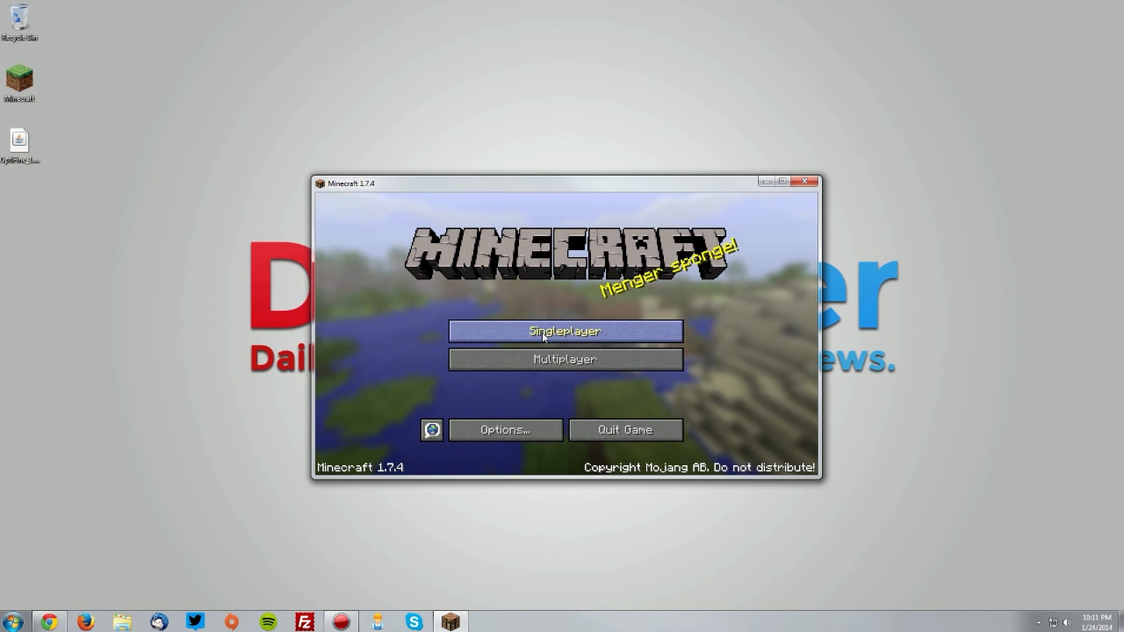
Load a singleplayer world, show the F3 debug overlay listing OptiFine, and pause.
click(564, 331)
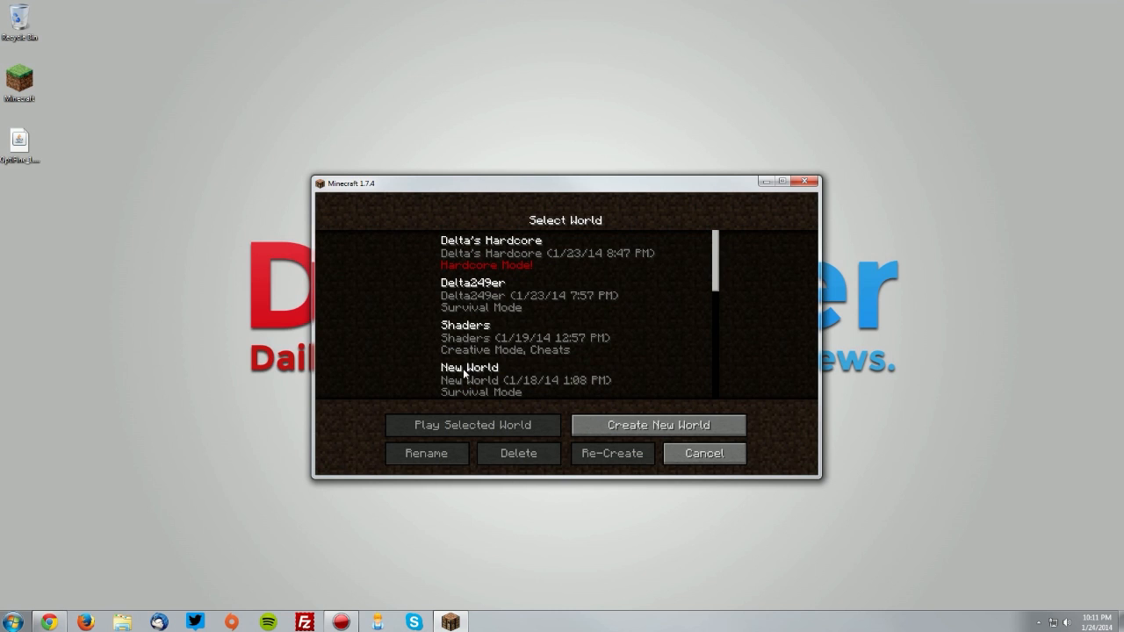
click(472, 425)
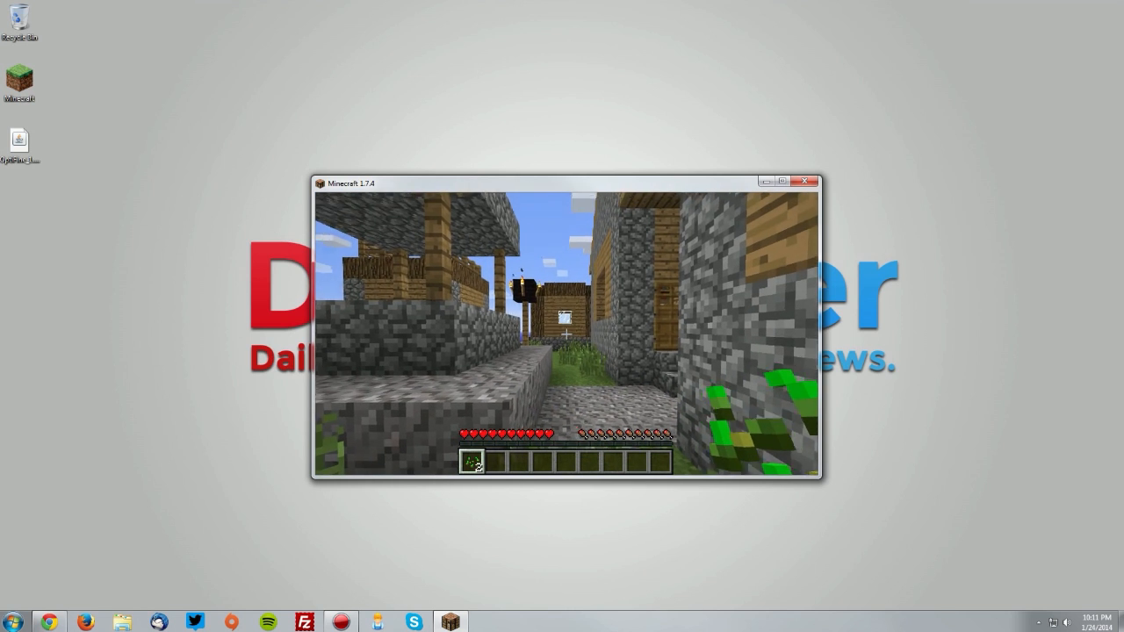
key(f3)
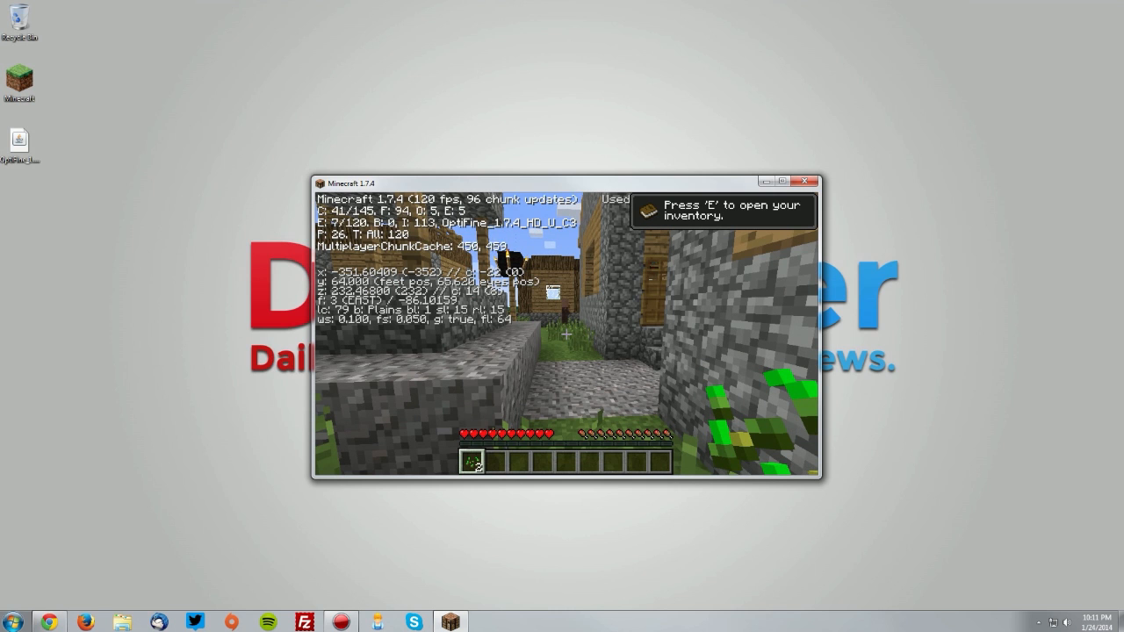
key(Escape)
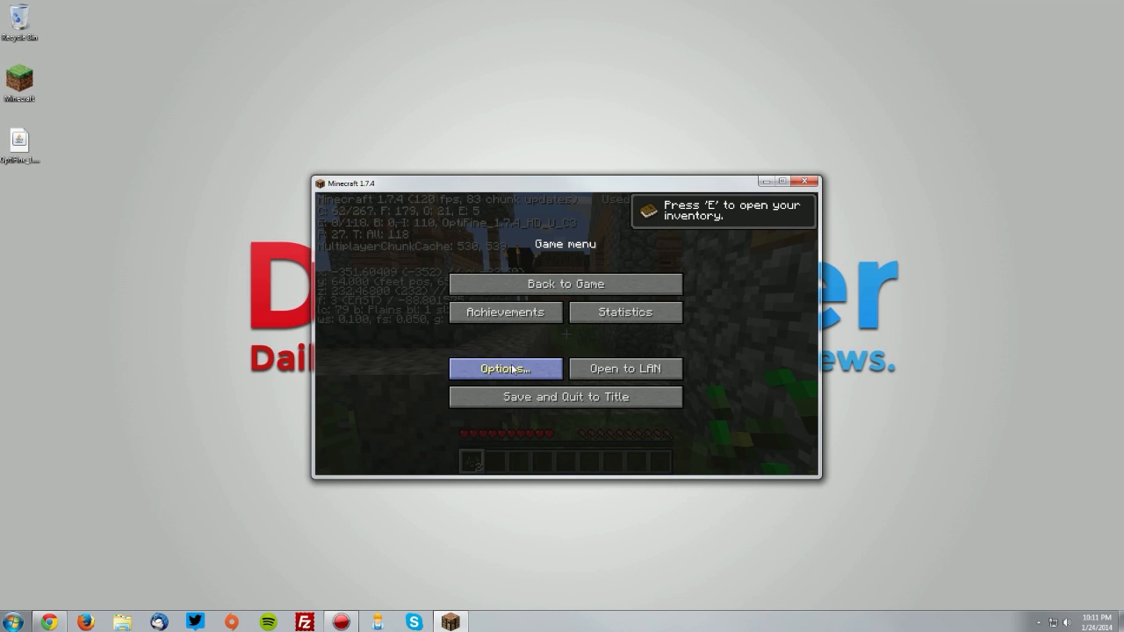
Review OptiFine's Animation Settings under Options > Video Settings, then return to Options.
click(505, 368)
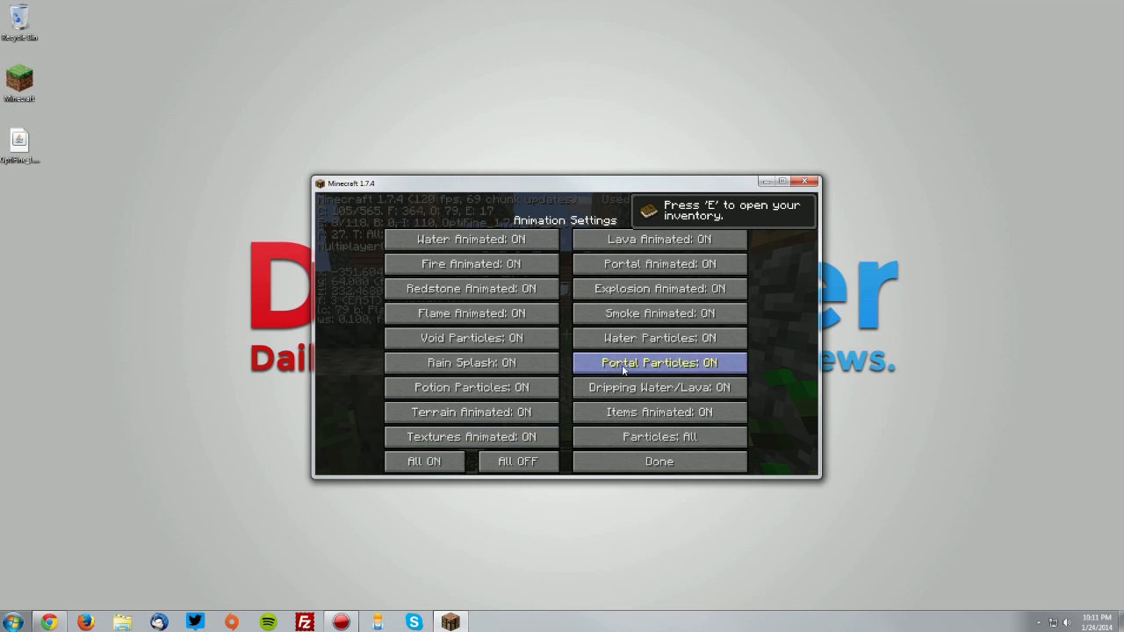
click(658, 461)
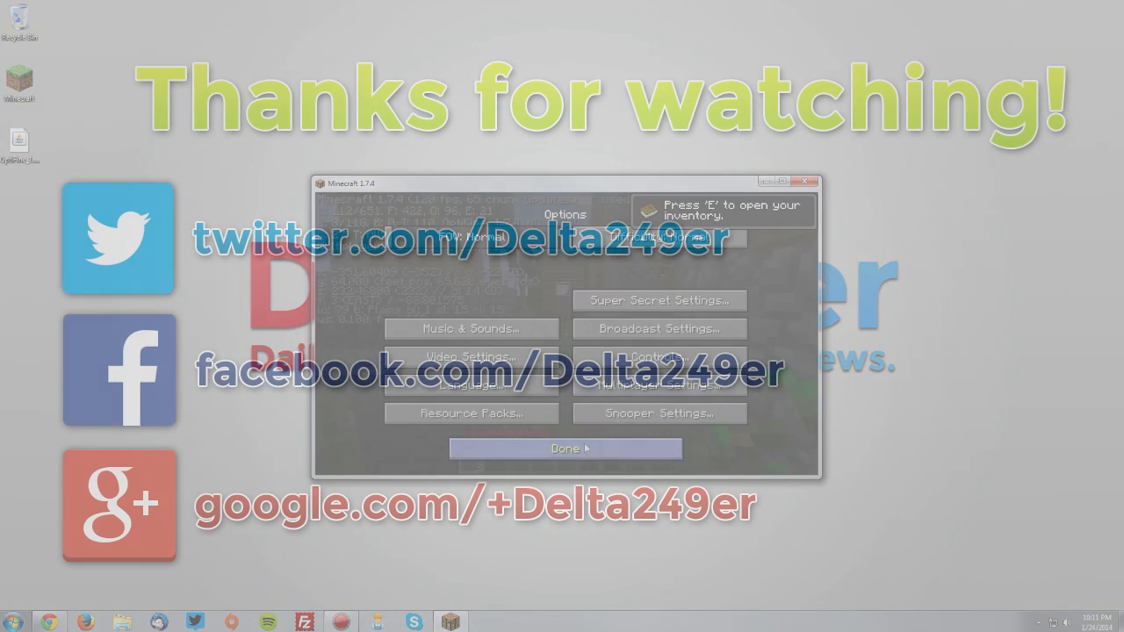